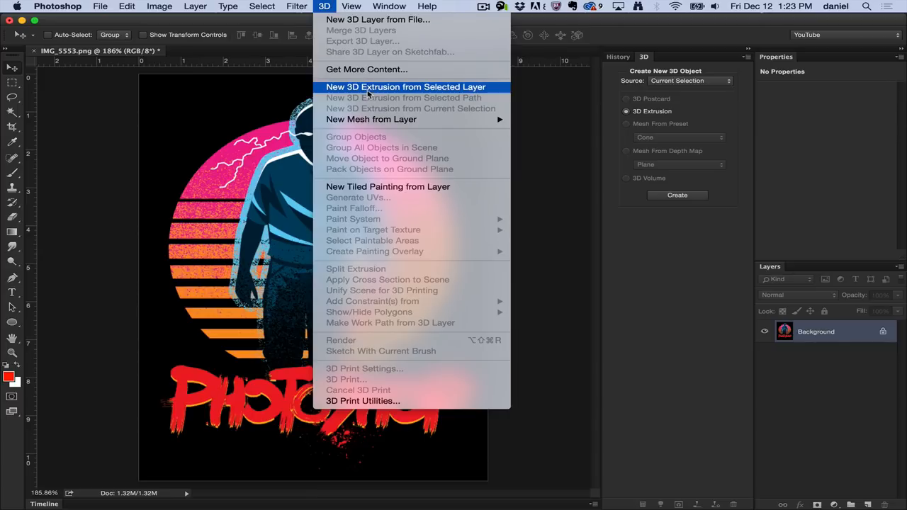
Extrude the selected poster layer into a 3D object via New 3D Extrusion from Selected Layer
{"action": "left_click", "coordinate": [406, 87]}
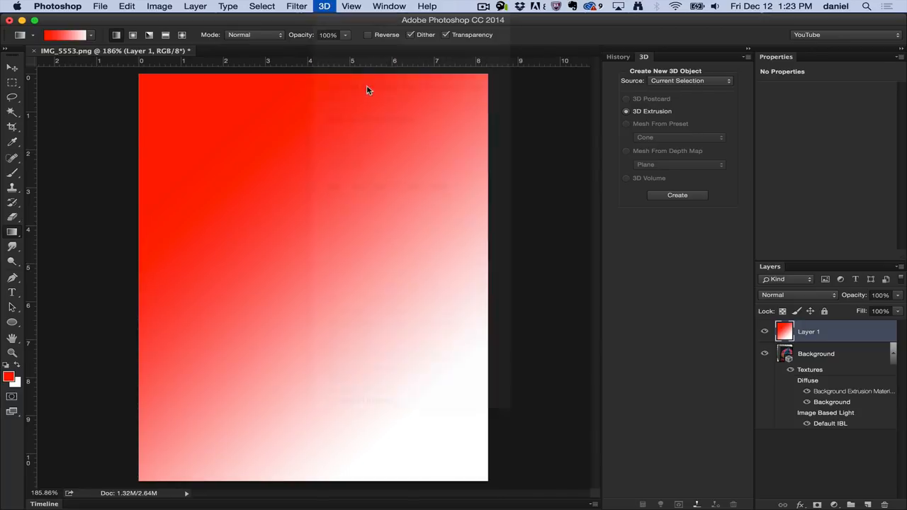
Add a new layer over the extruded poster filled with a red-to-white gradient
{"action": "left_click", "coordinate": [678, 196]}
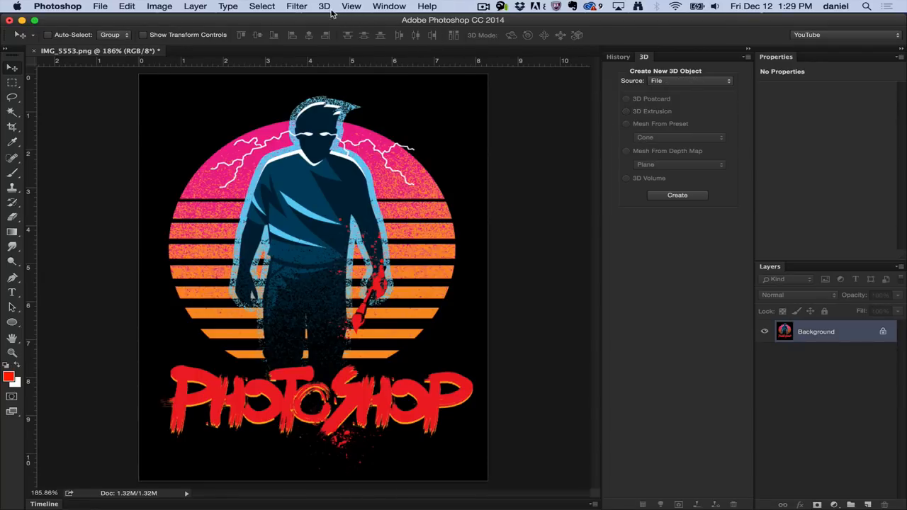
{"action": "left_click", "coordinate": [324, 6]}
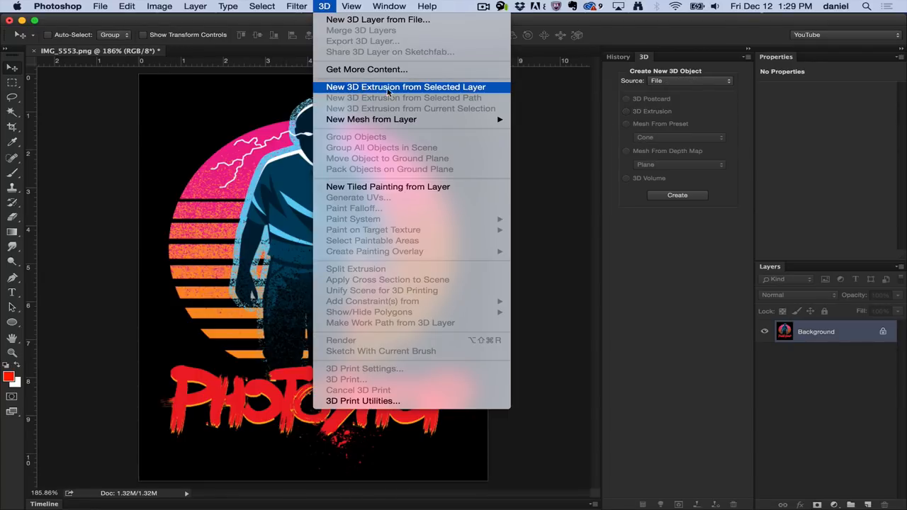
{"action": "mouse_move", "coordinate": [580, 133]}
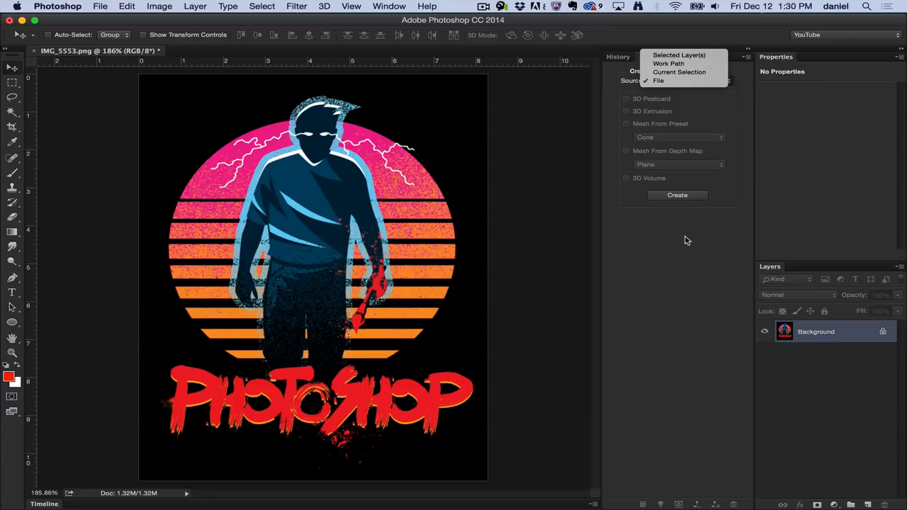
{"action": "left_click", "coordinate": [323, 6]}
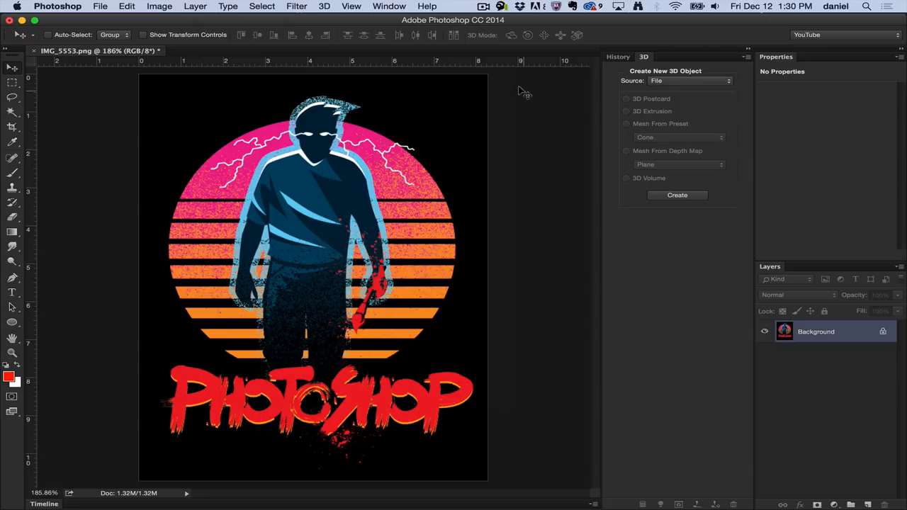
Extrude the poster layer into a thick 3D box and rotate it to reveal its side
{"action": "left_click", "coordinate": [323, 5]}
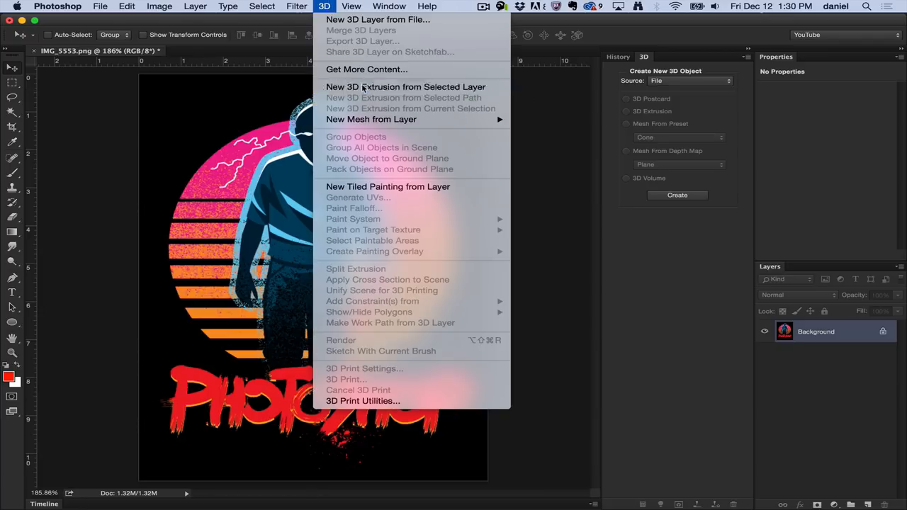
{"action": "left_click", "coordinate": [406, 86]}
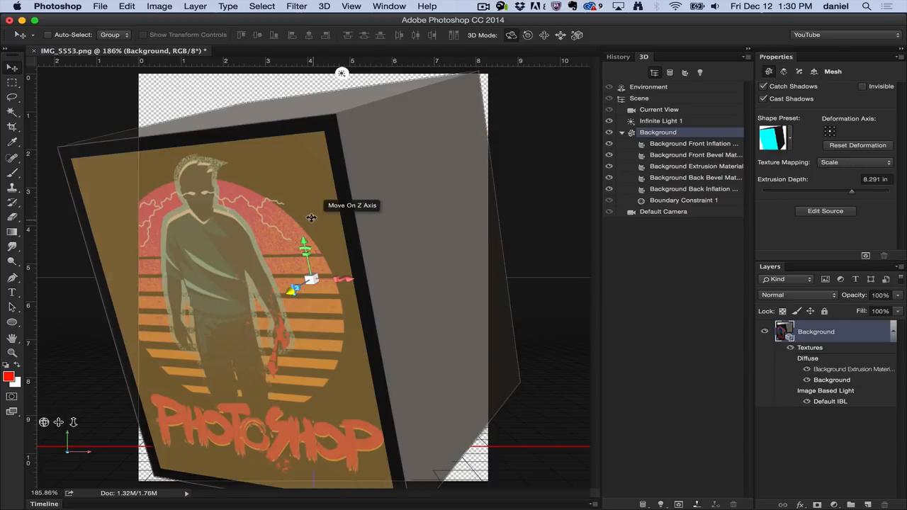
{"action": "left_click_drag", "start_coordinate": [312, 278], "coordinate": [351, 278]}
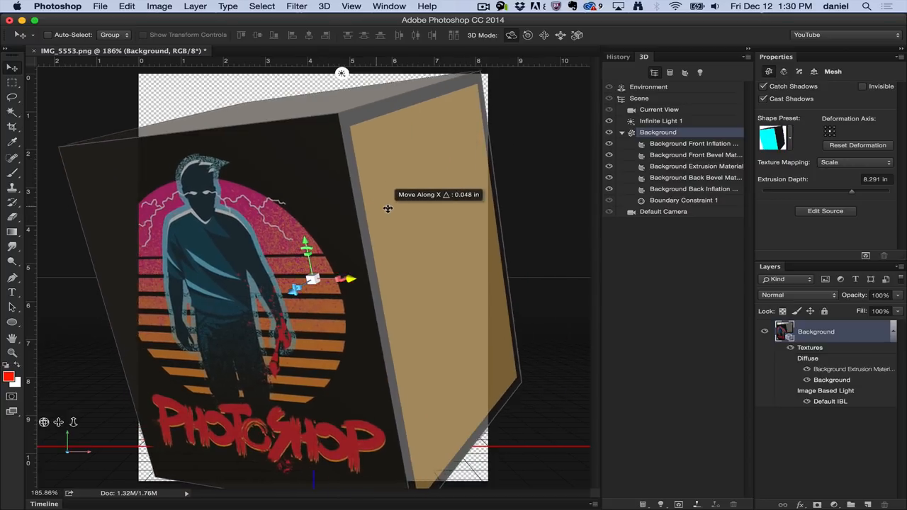